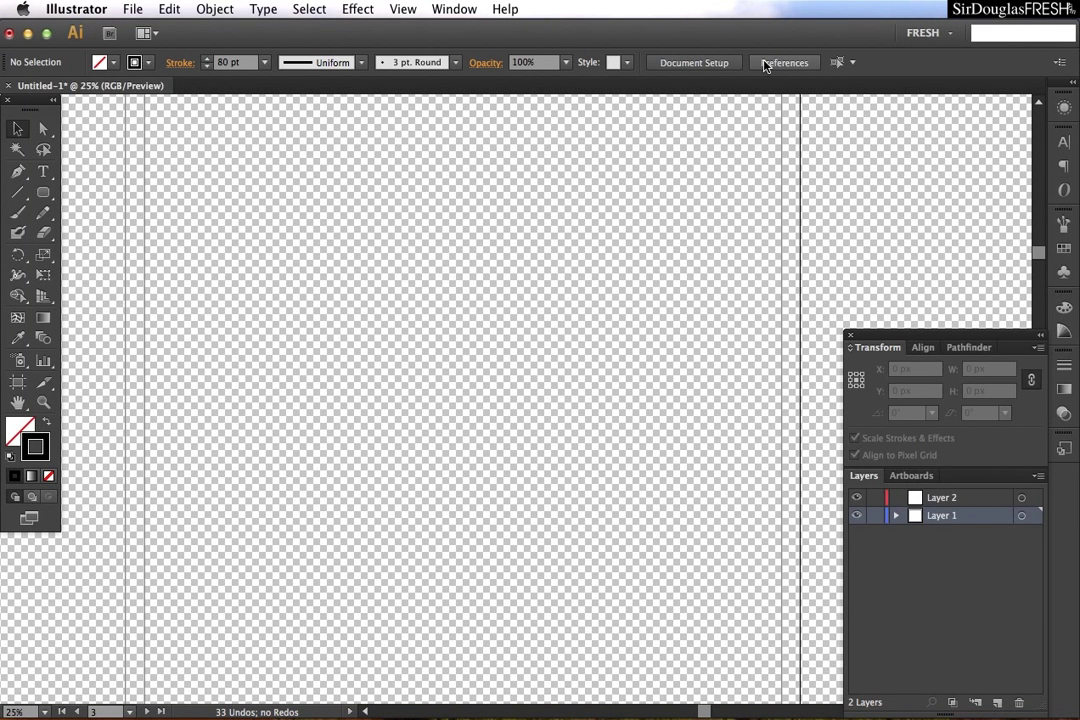
{"action": "mouse_move", "coordinate": [612, 198]}
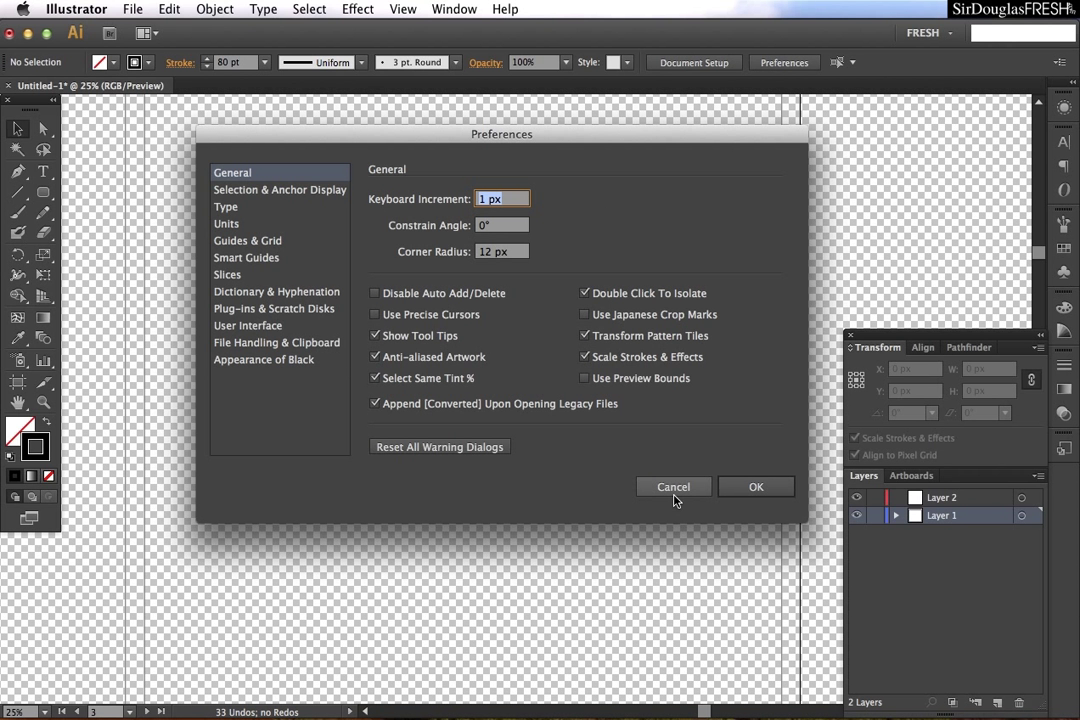
View the Units preferences (pixels), then cancel the Preferences dialog
{"action": "left_click", "coordinate": [226, 223]}
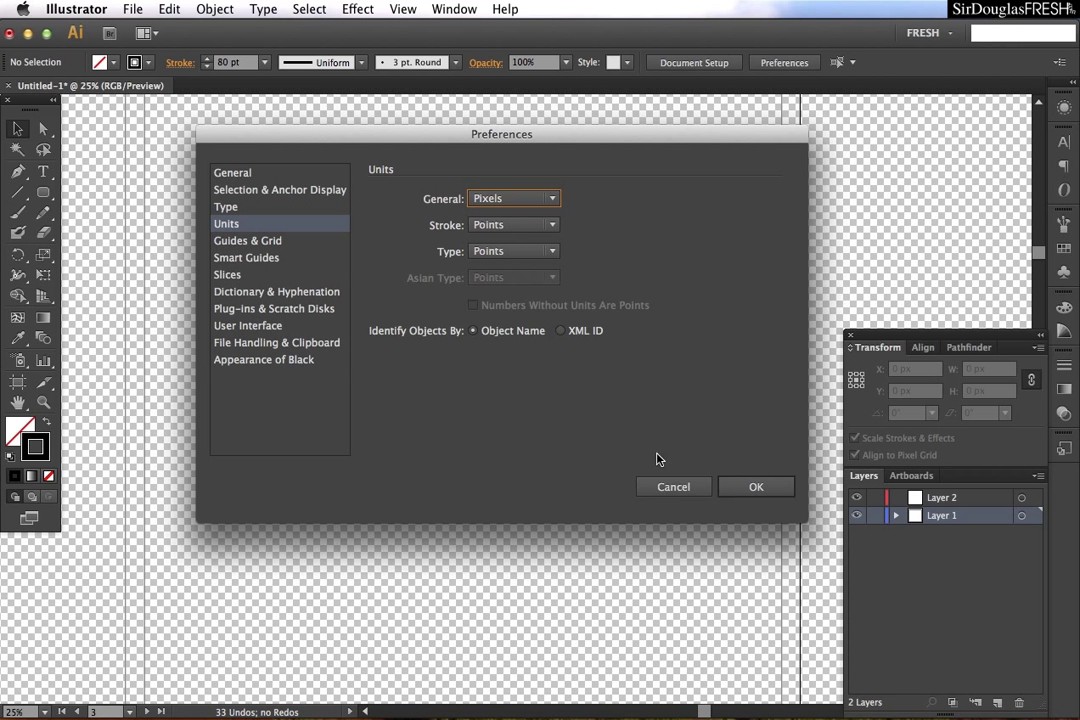
{"action": "left_click", "coordinate": [756, 486]}
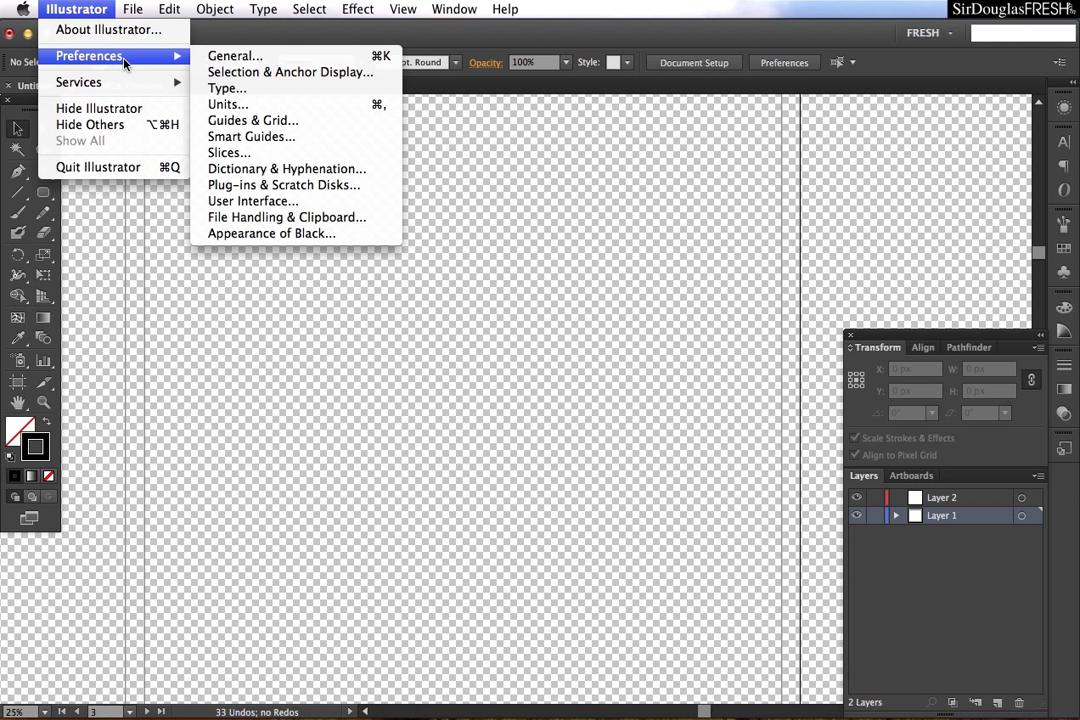
Open General preferences and select the Constrain Angle field (0°)
{"action": "left_click", "coordinate": [235, 55]}
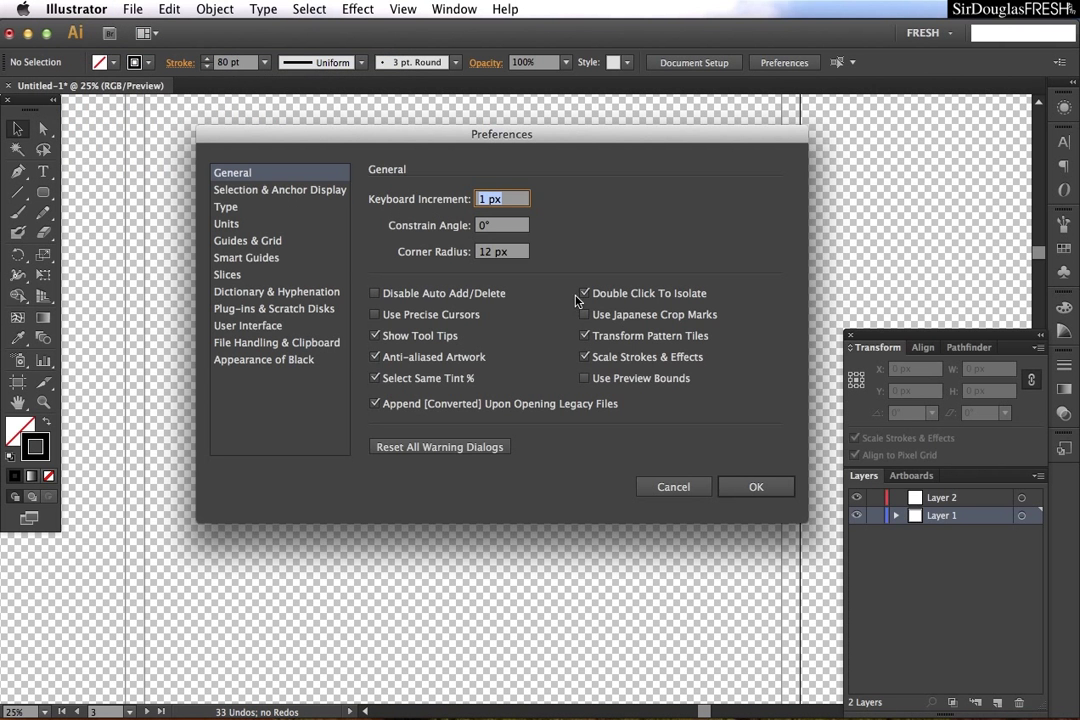
{"action": "mouse_move", "coordinate": [503, 248]}
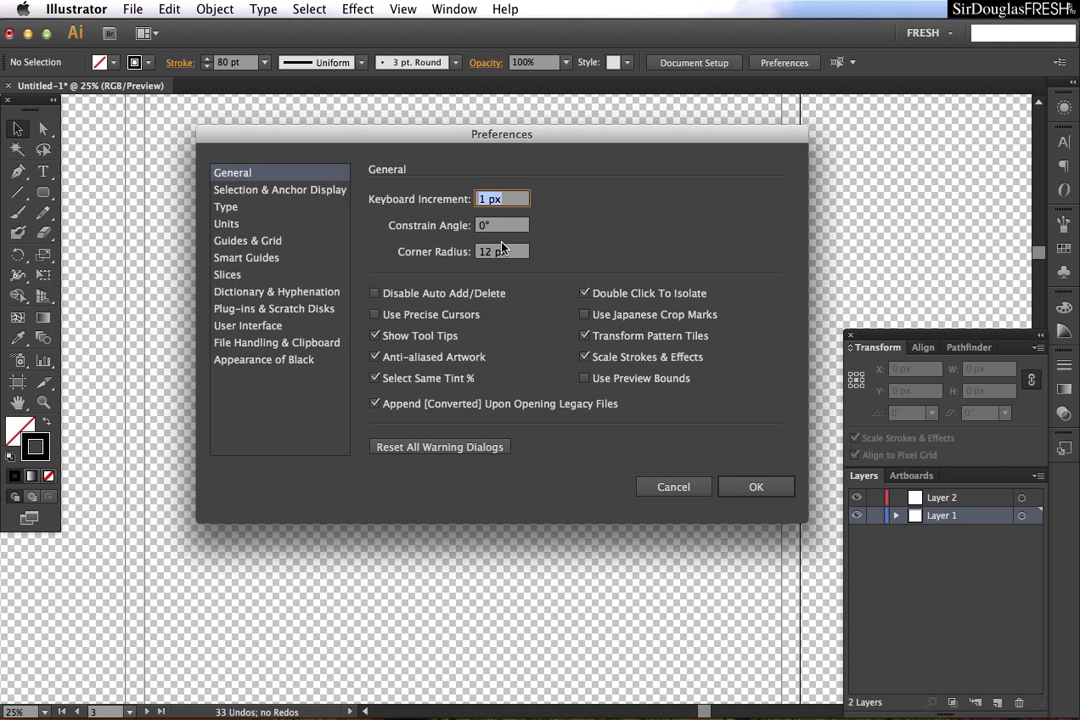
{"action": "left_click", "coordinate": [502, 224]}
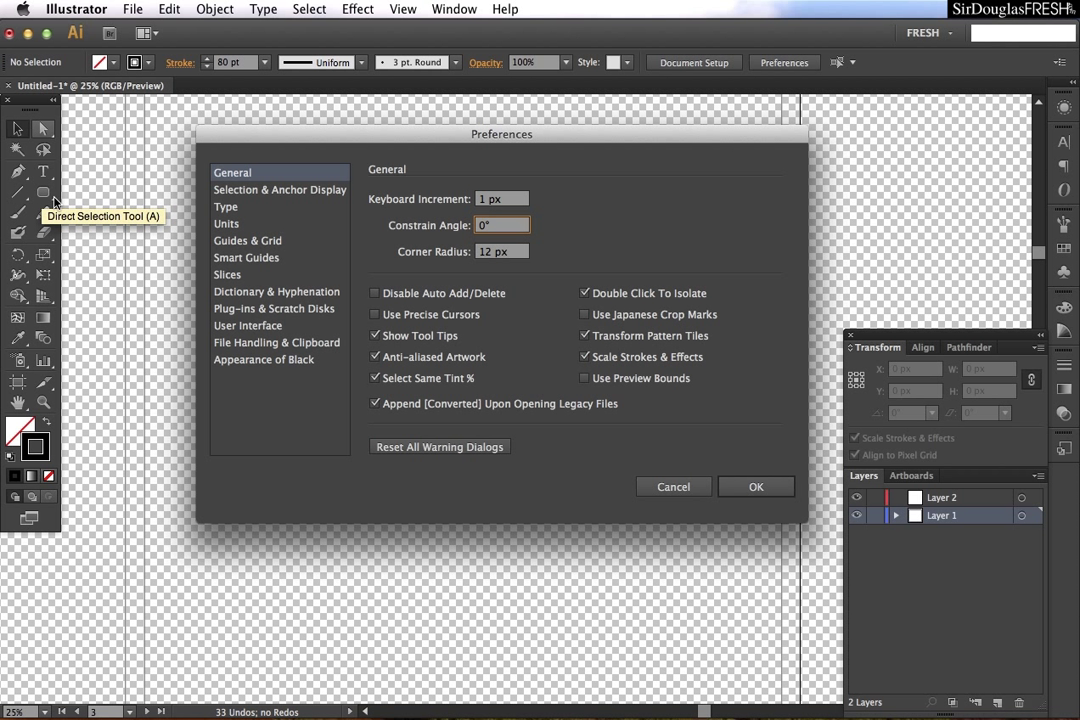
{"action": "mouse_move", "coordinate": [178, 277]}
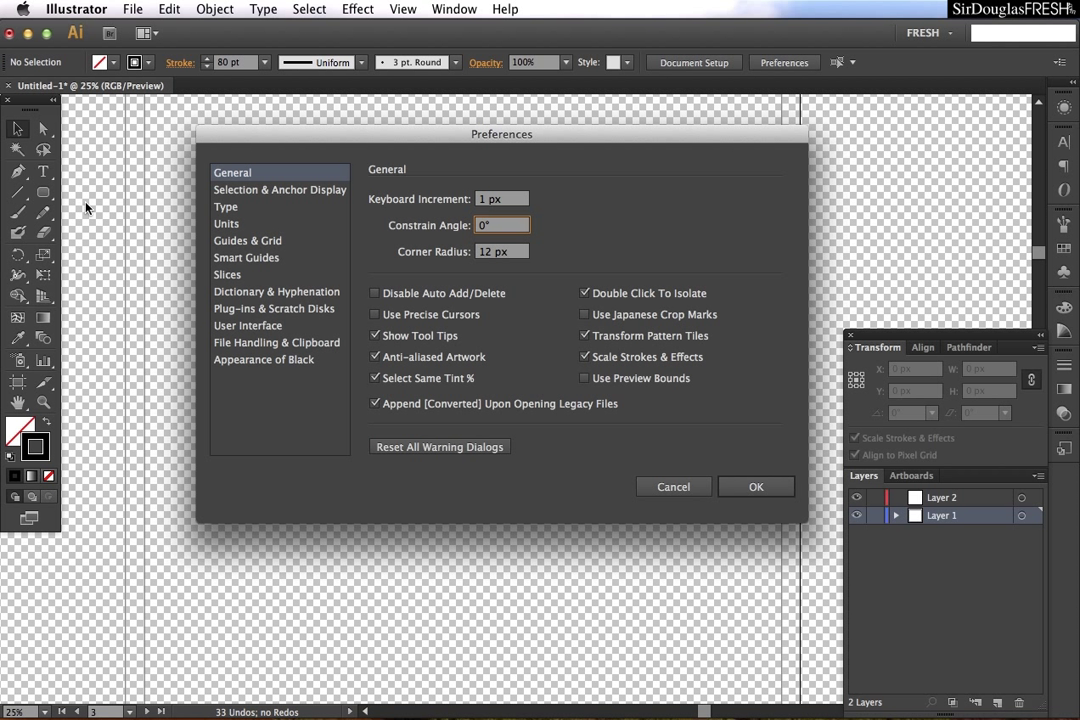
{"action": "mouse_move", "coordinate": [126, 231]}
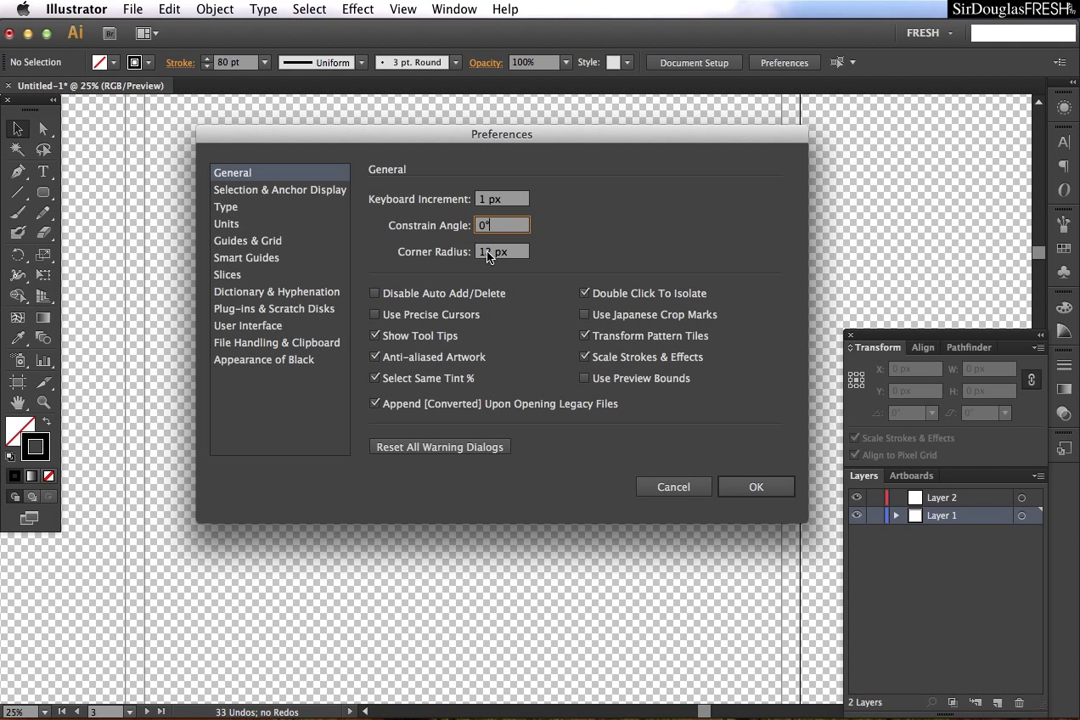
{"action": "mouse_move", "coordinate": [488, 258]}
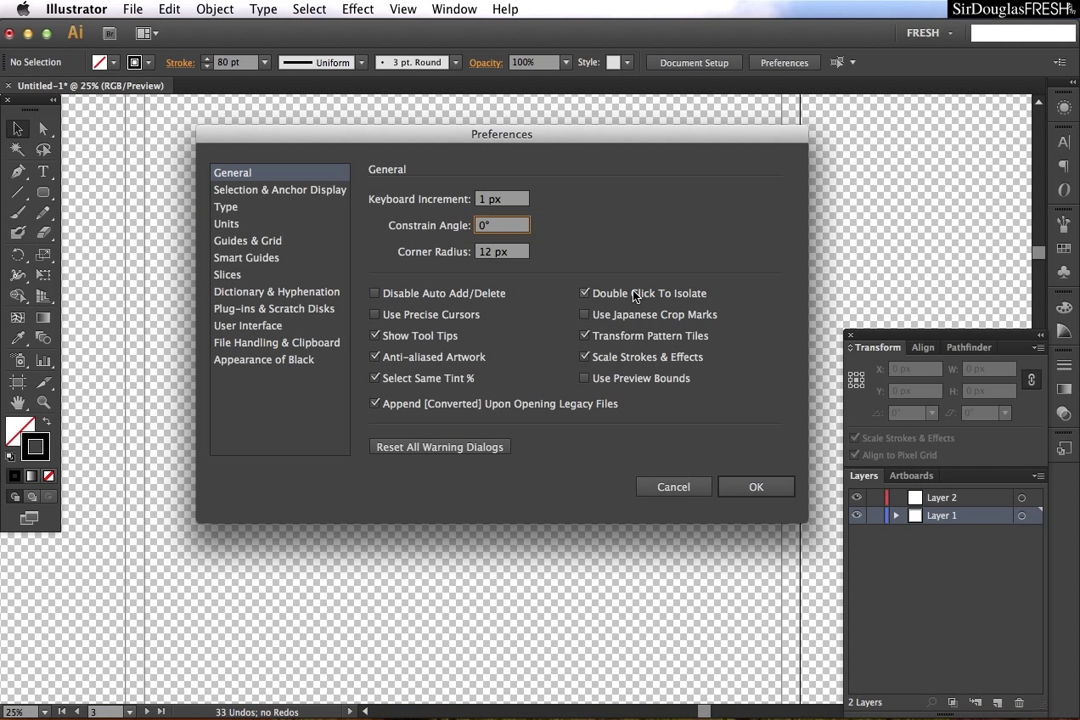
Uncheck Double Click To Isolate, reviewing the neighbouring General checkboxes
{"action": "left_click", "coordinate": [503, 224]}
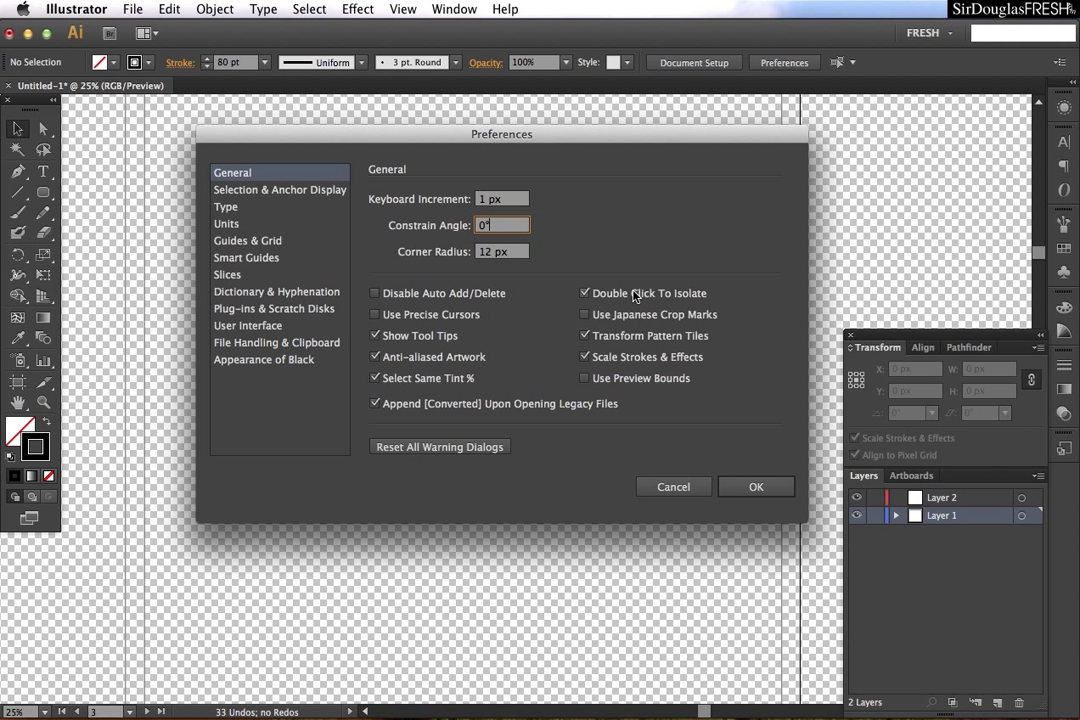
{"action": "left_click", "coordinate": [584, 293]}
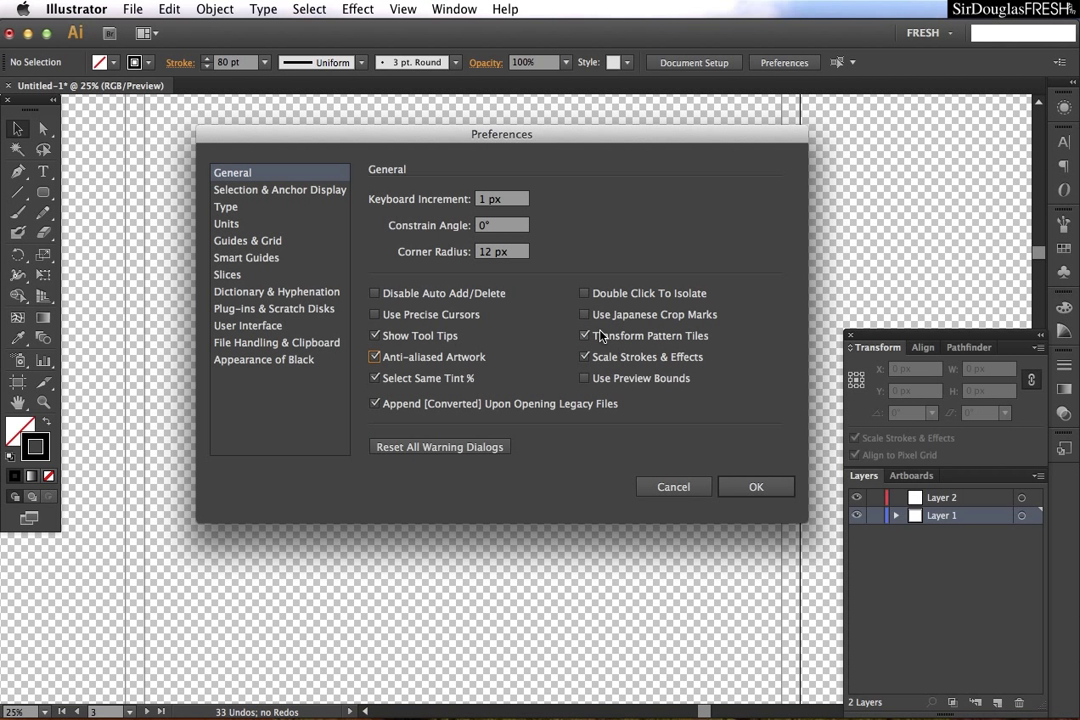
{"action": "left_click", "coordinate": [585, 335]}
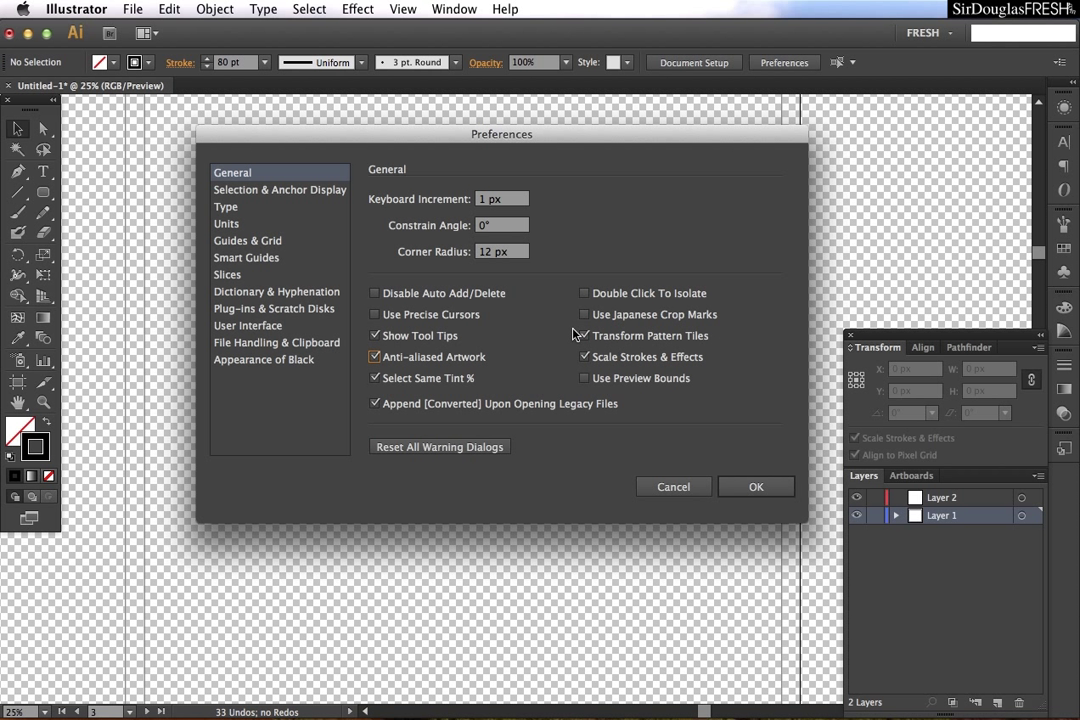
{"action": "mouse_move", "coordinate": [1003, 352]}
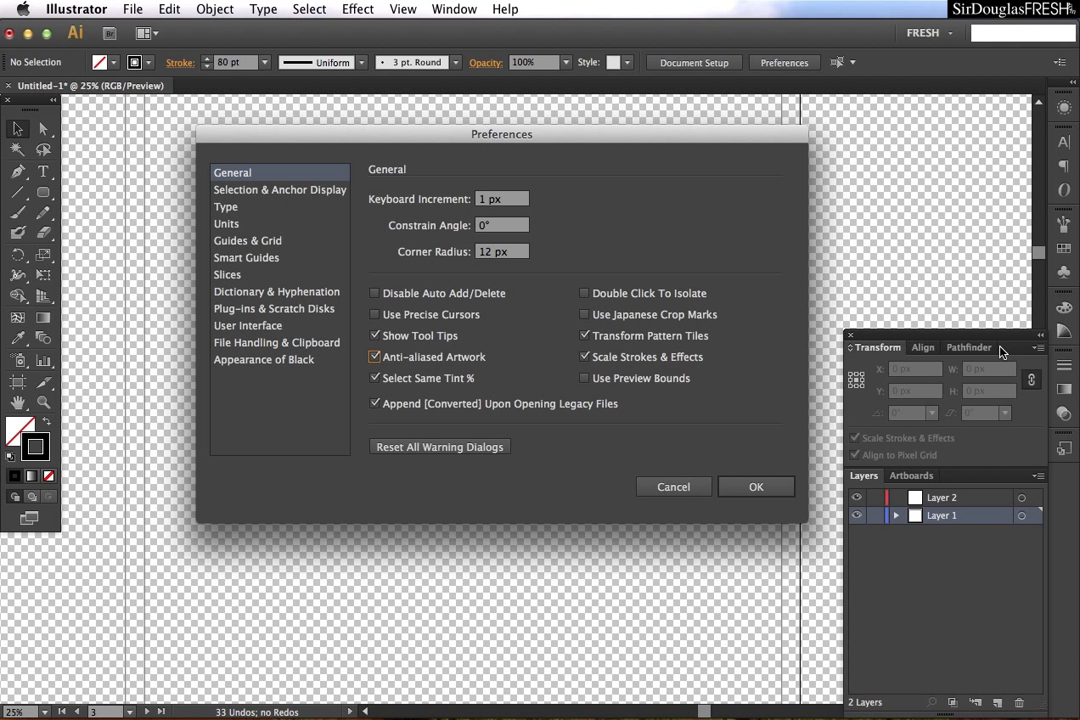
{"action": "mouse_move", "coordinate": [897, 342]}
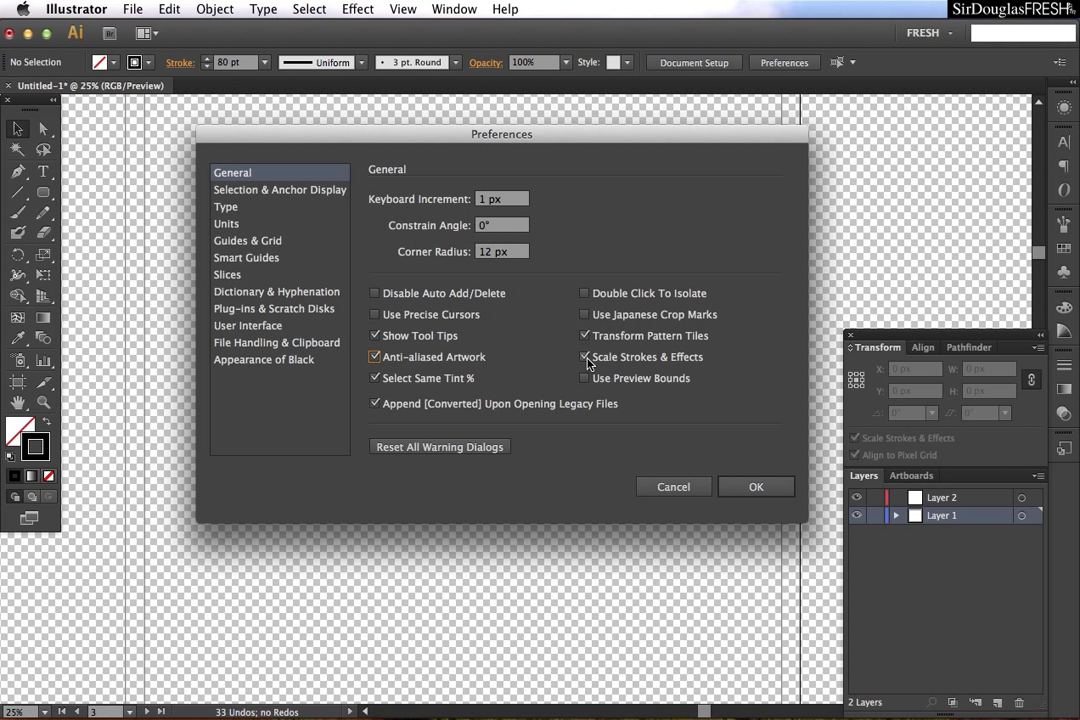
{"action": "left_click", "coordinate": [585, 357]}
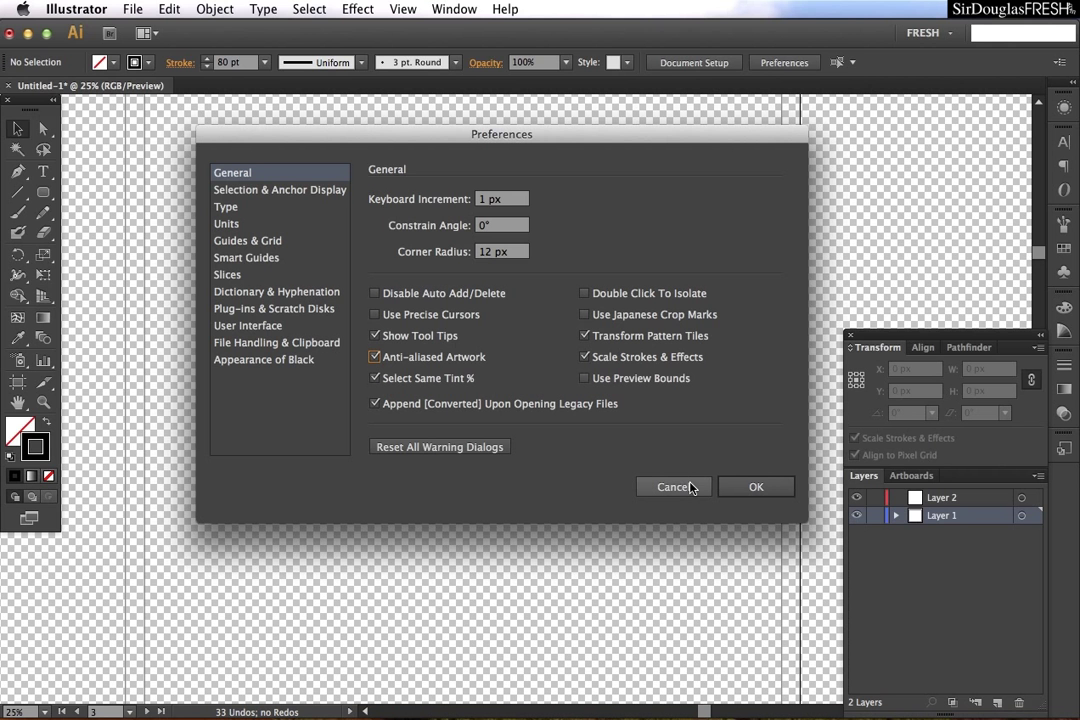
Discard the preference changes and select the thin line above the square
{"action": "left_click", "coordinate": [673, 486]}
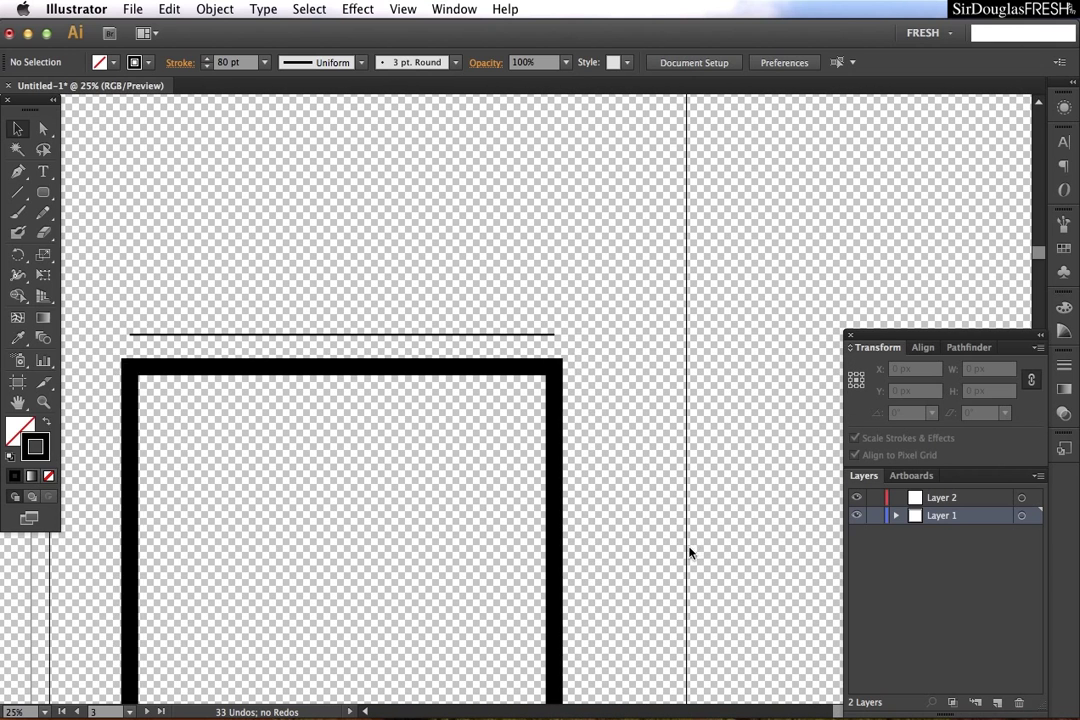
{"action": "left_click", "coordinate": [340, 331]}
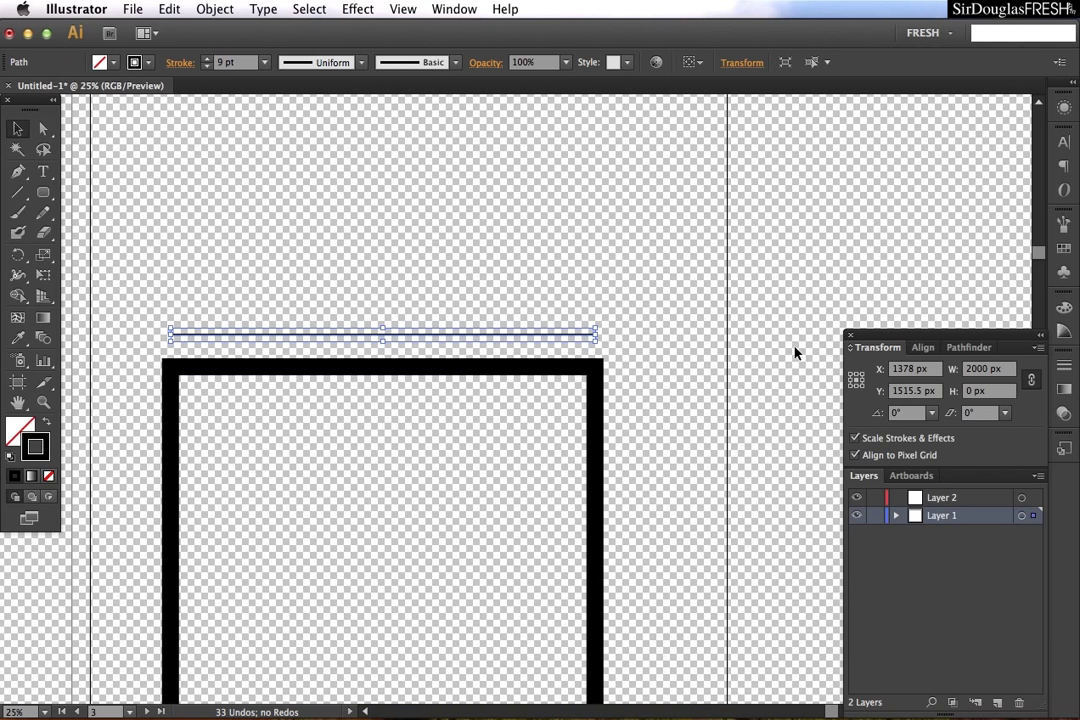
{"action": "mouse_move", "coordinate": [553, 415]}
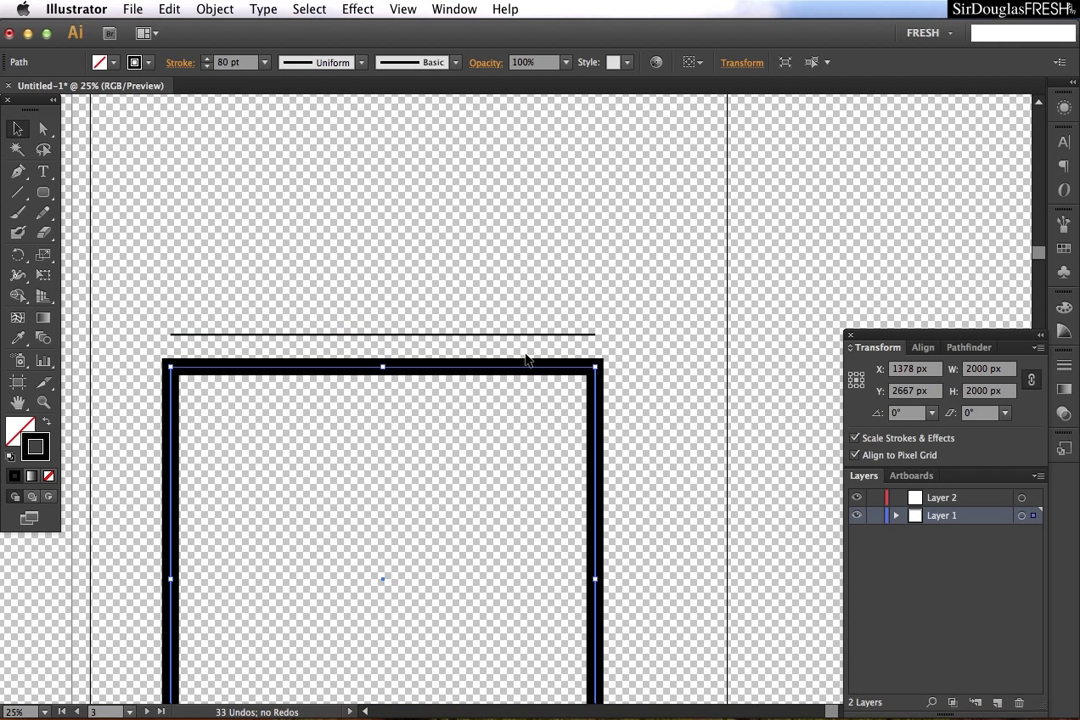
{"action": "mouse_move", "coordinate": [570, 340]}
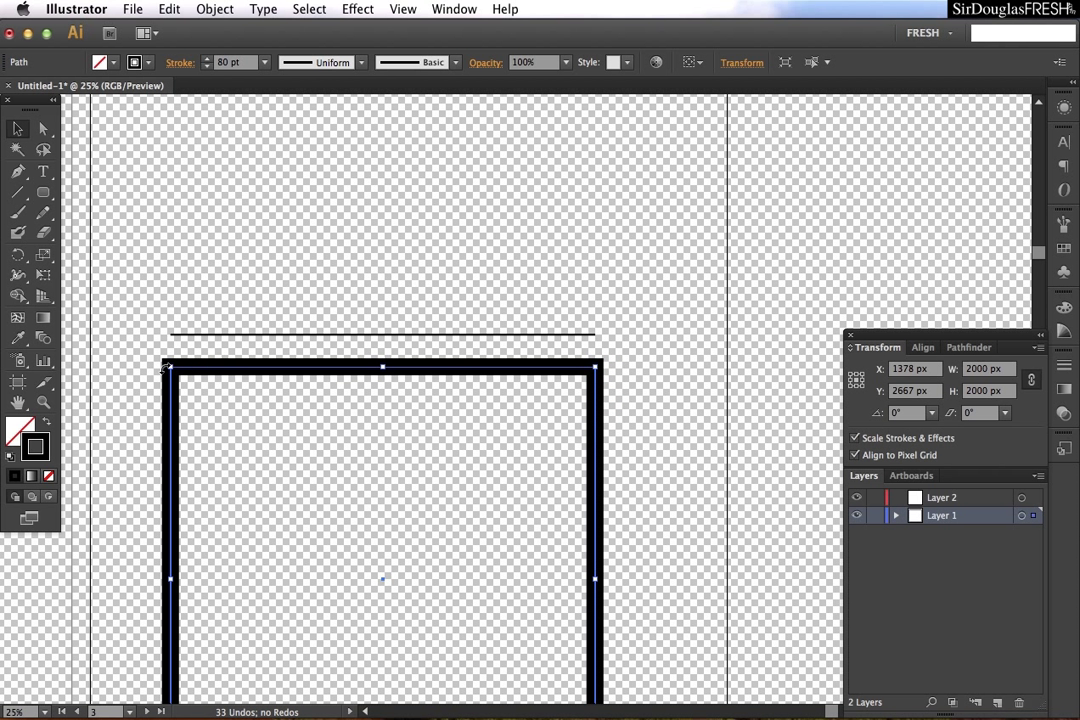
{"action": "mouse_move", "coordinate": [178, 424]}
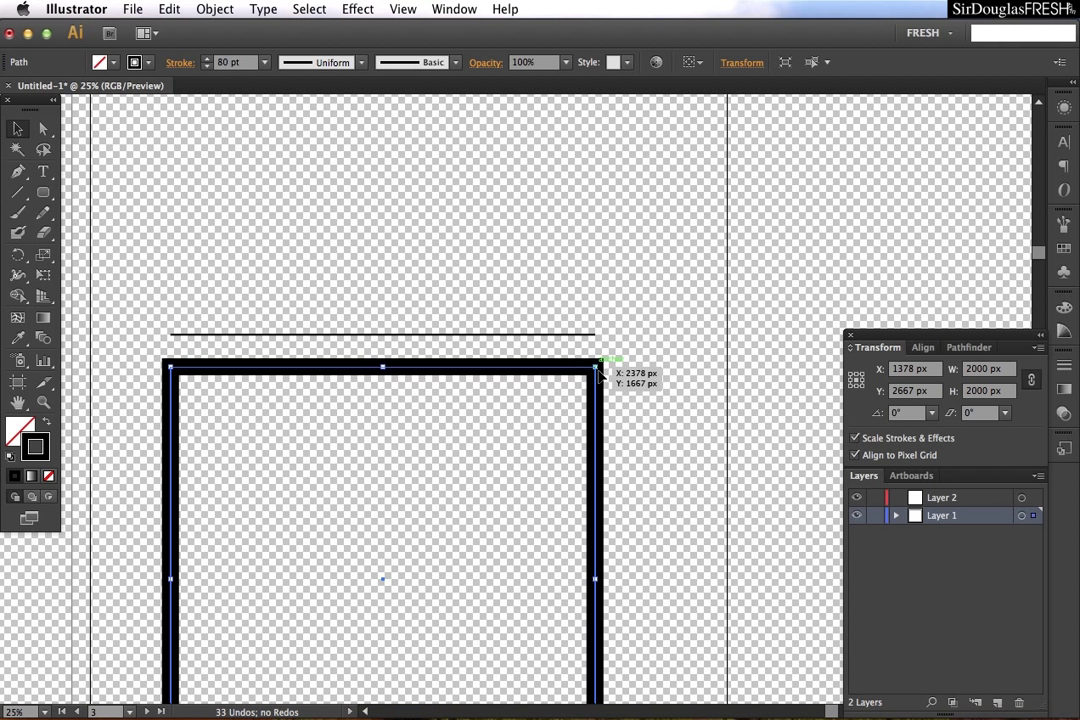
{"action": "mouse_move", "coordinate": [618, 352]}
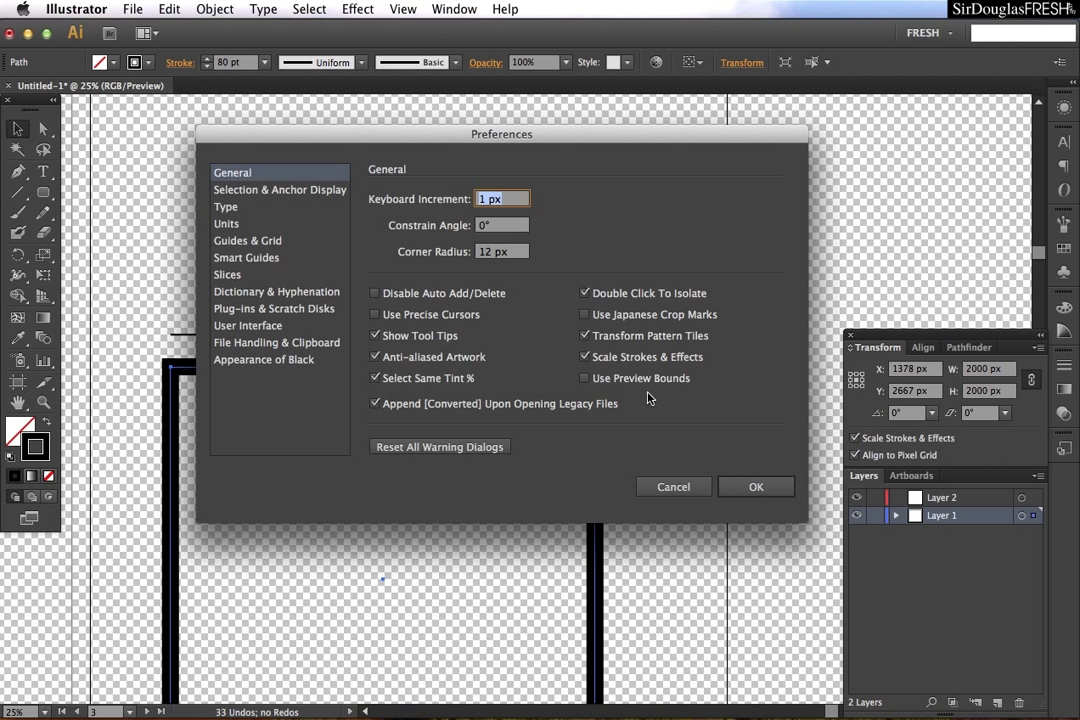
Enable Use Preview Bounds and confirm, so the square reads 2080 px wide
{"action": "left_click", "coordinate": [584, 377]}
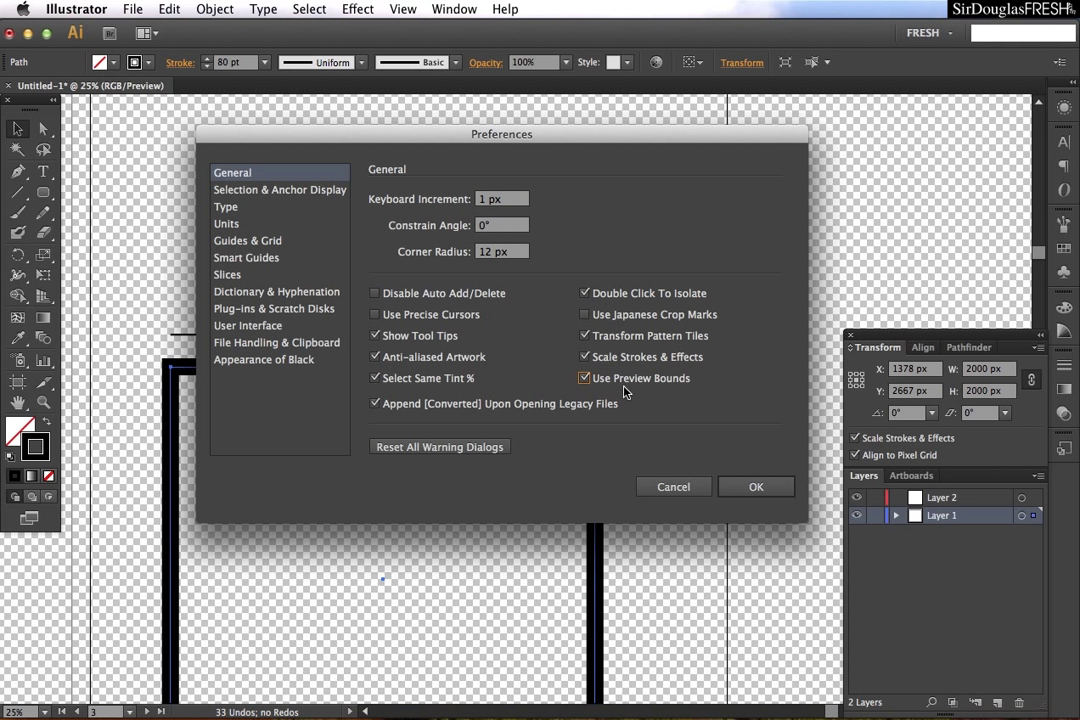
{"action": "left_click", "coordinate": [756, 486]}
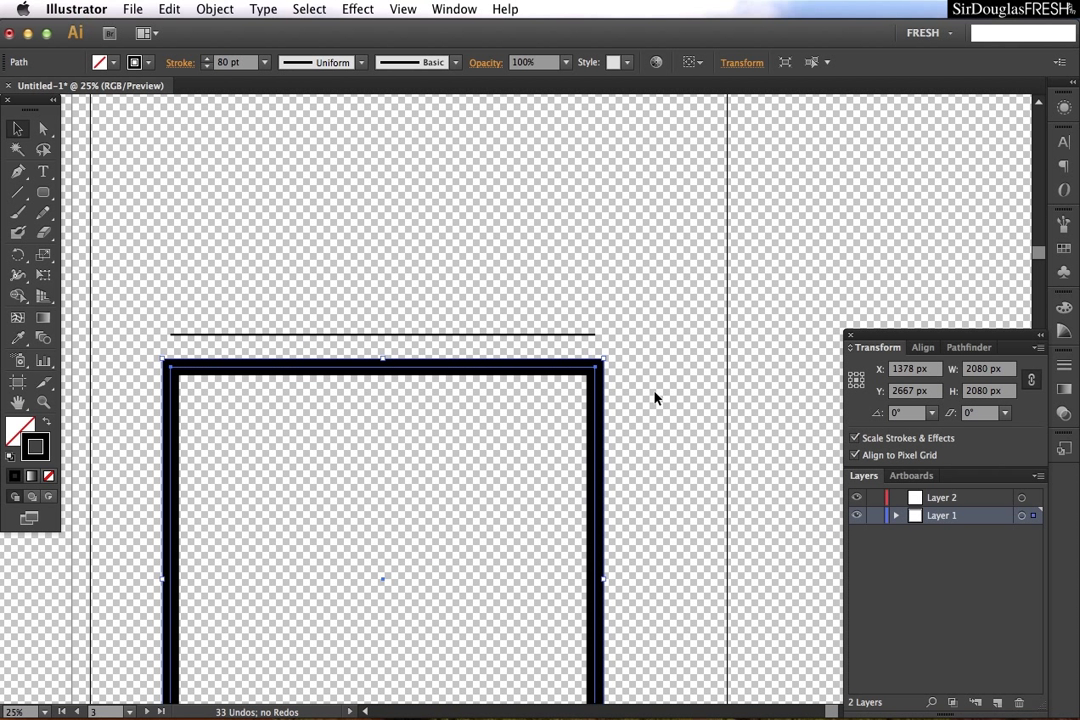
{"action": "mouse_move", "coordinate": [616, 571]}
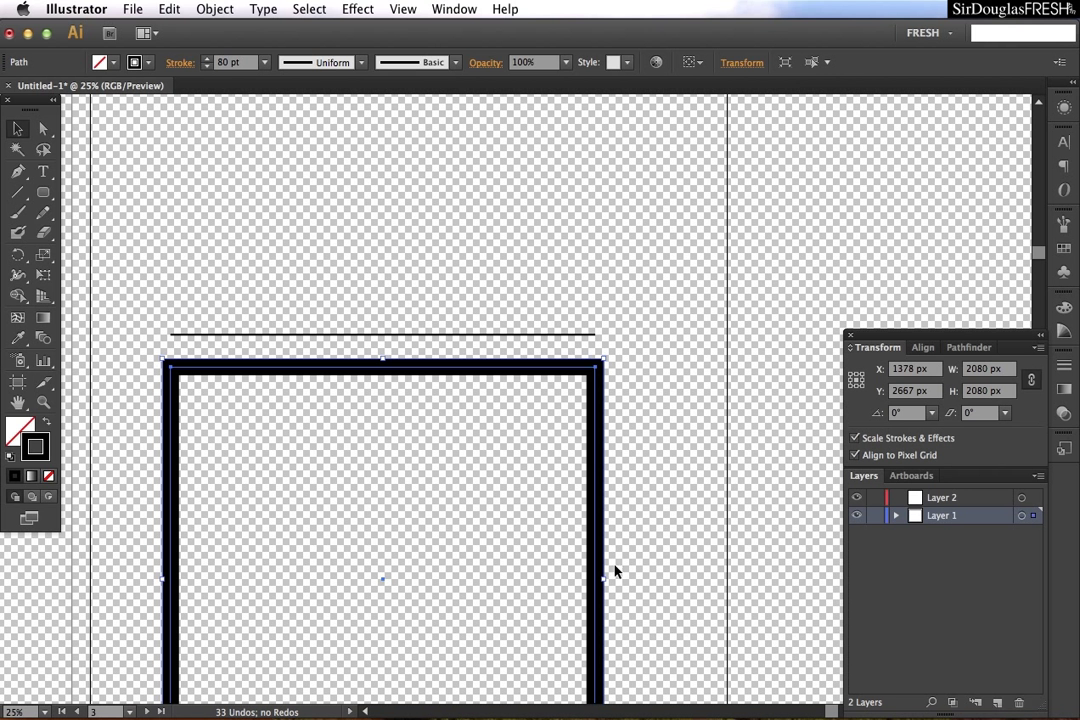
{"action": "mouse_move", "coordinate": [147, 444]}
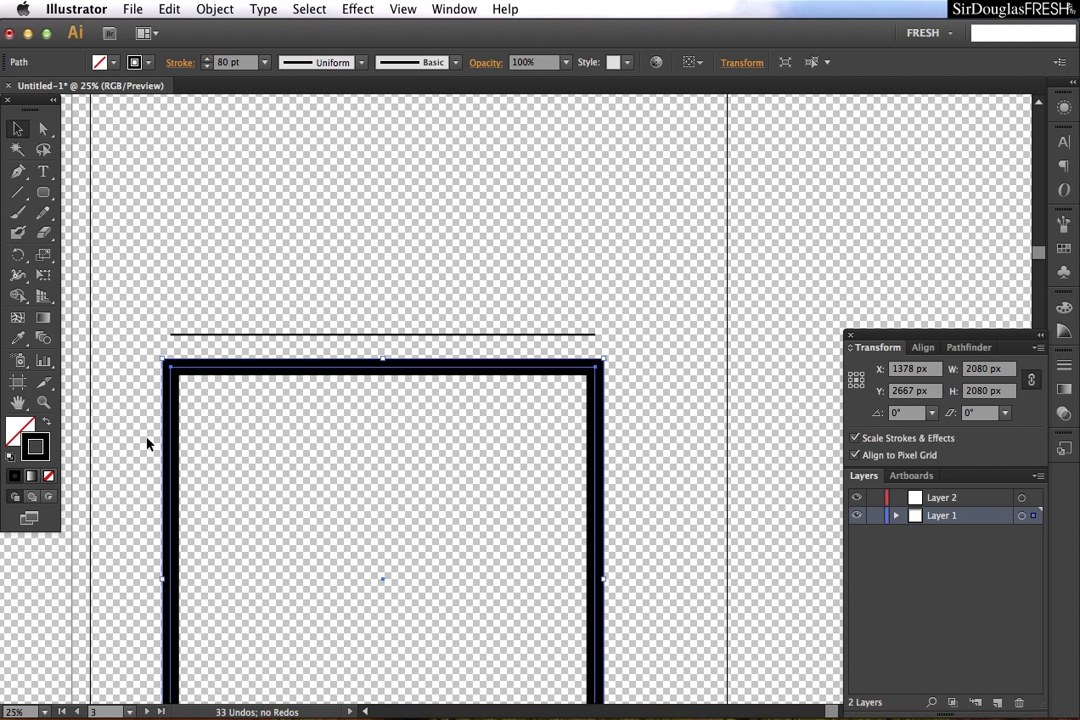
{"action": "mouse_move", "coordinate": [240, 221]}
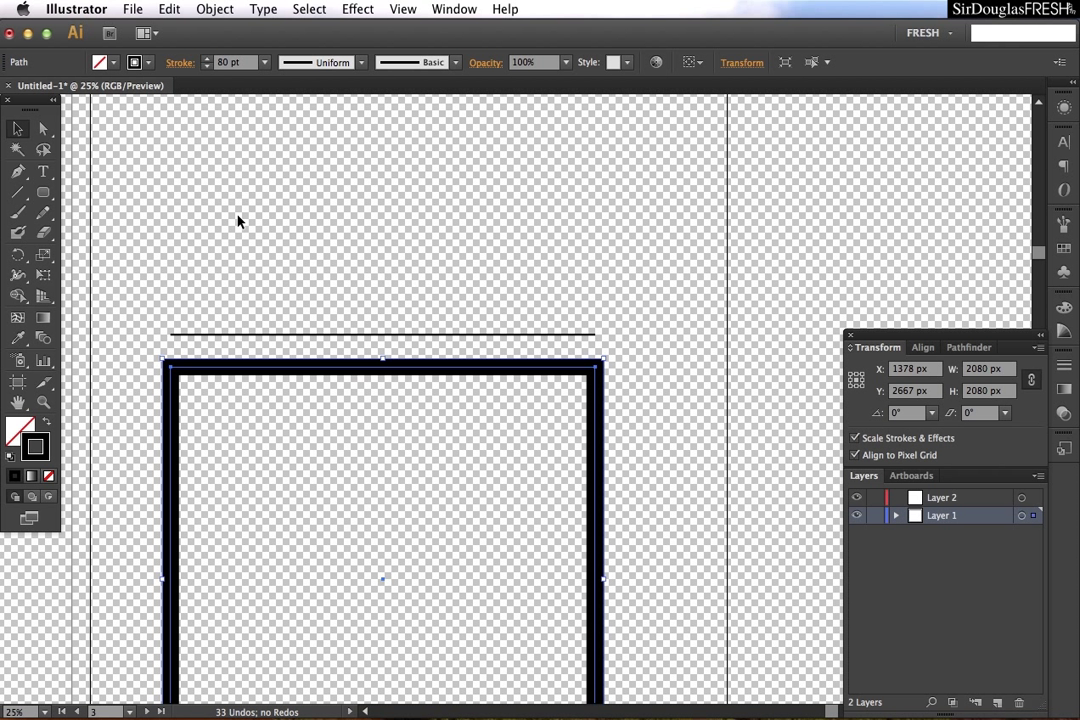